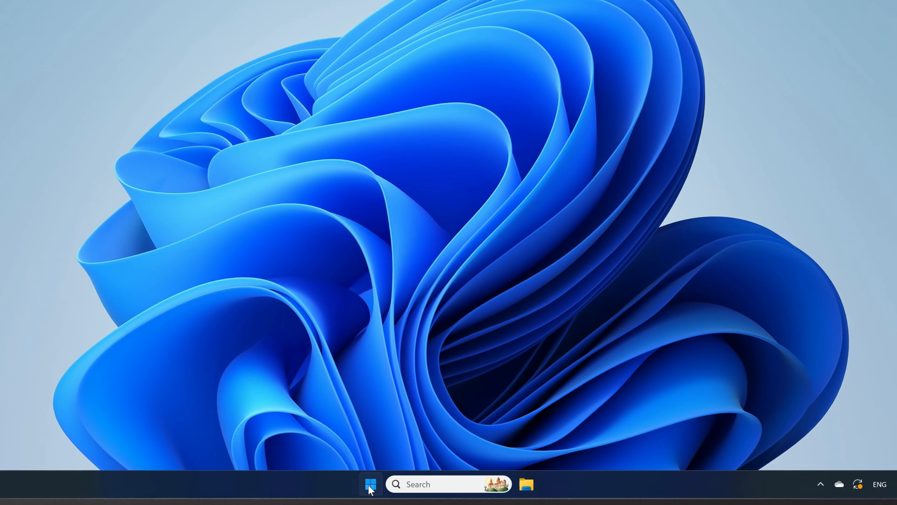
- Search the Start menu for "settings" and launch the Settings app
type("settings")
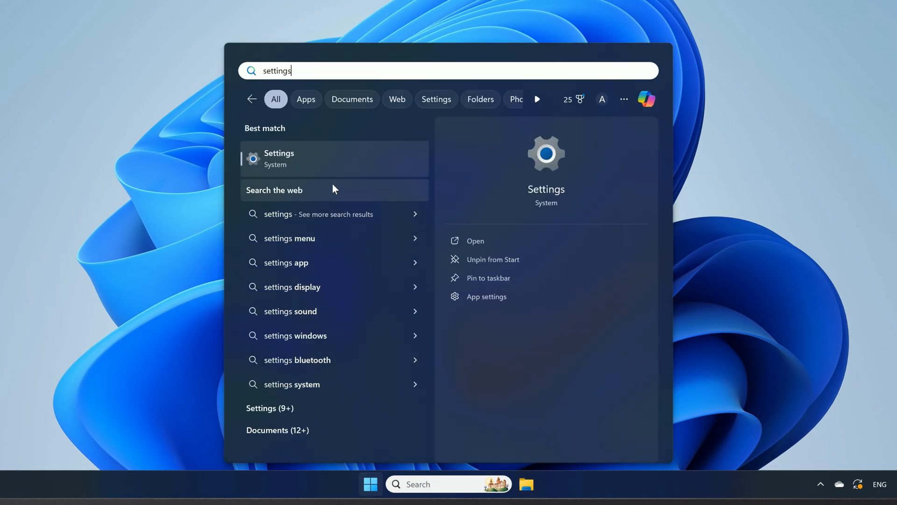
left_click(279, 158)
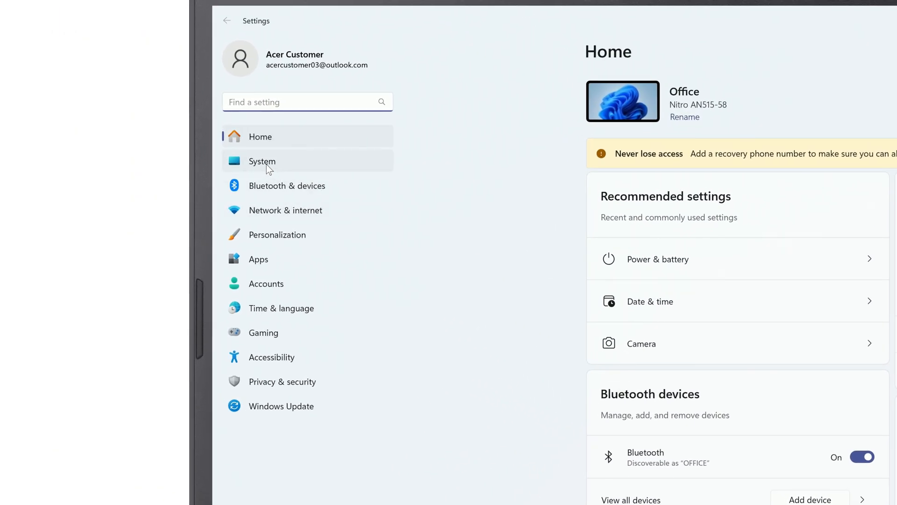
- Go to System > Power & battery in Settings
left_click(262, 161)
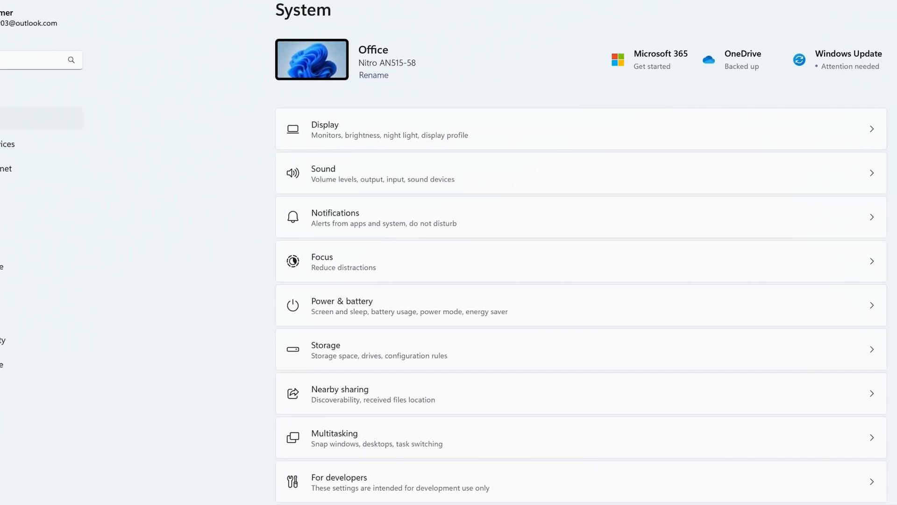
scroll("down", 3)
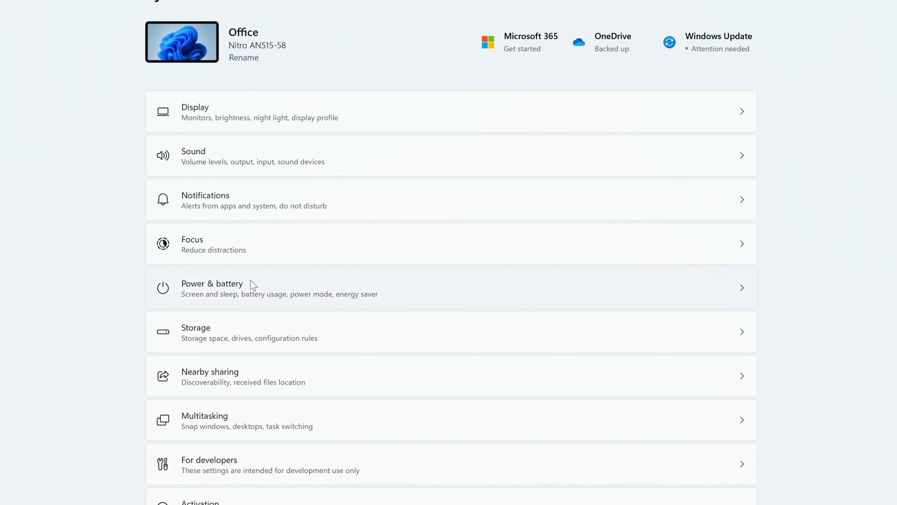
left_click(212, 288)
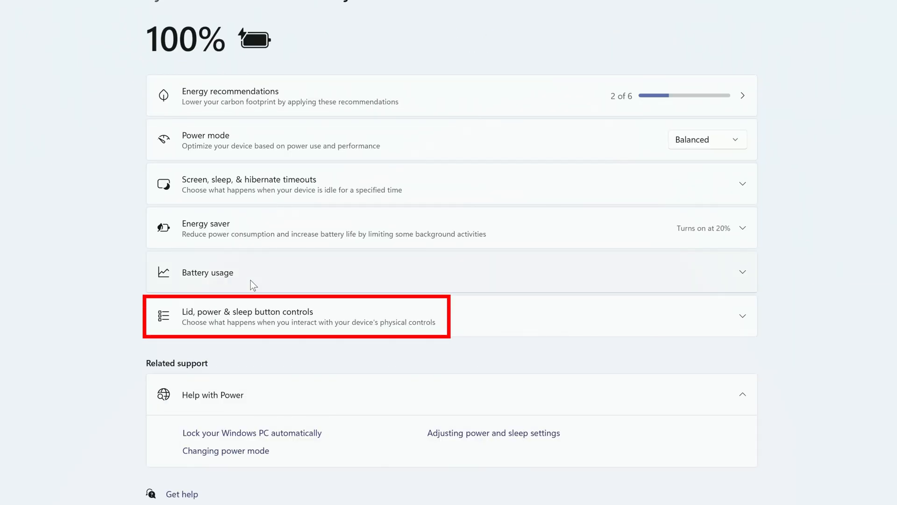
mouse_move(264, 284)
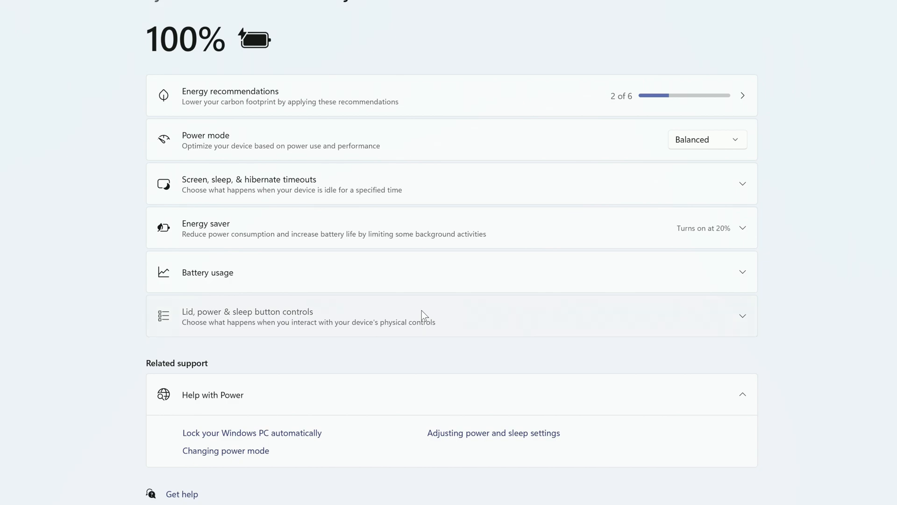
- Expand the Lid, power & sleep button controls section
left_click(247, 316)
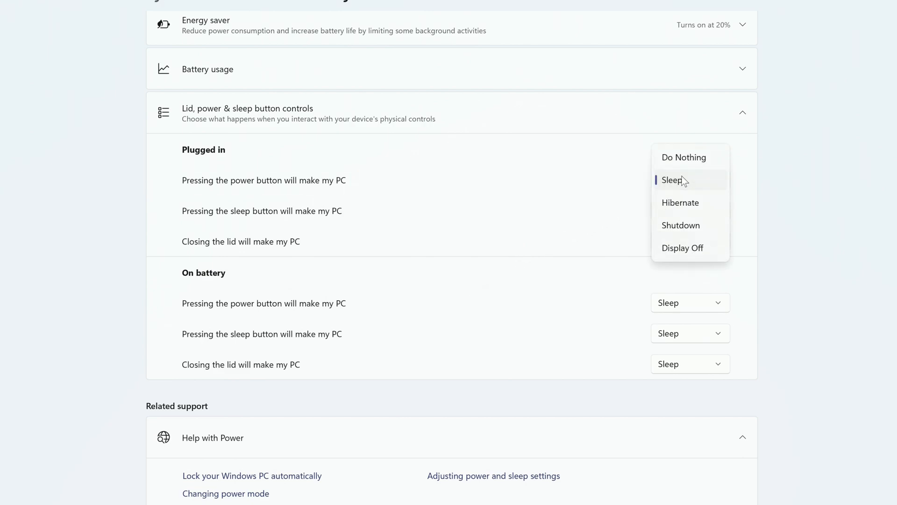
mouse_move(699, 183)
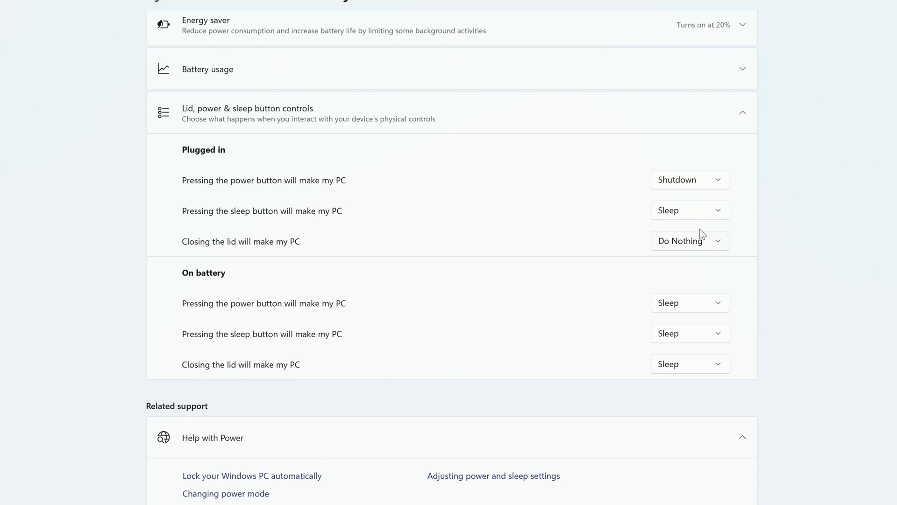
- Set the plugged-in lid action to Sleep and list the on-battery power button choices
left_click(690, 240)
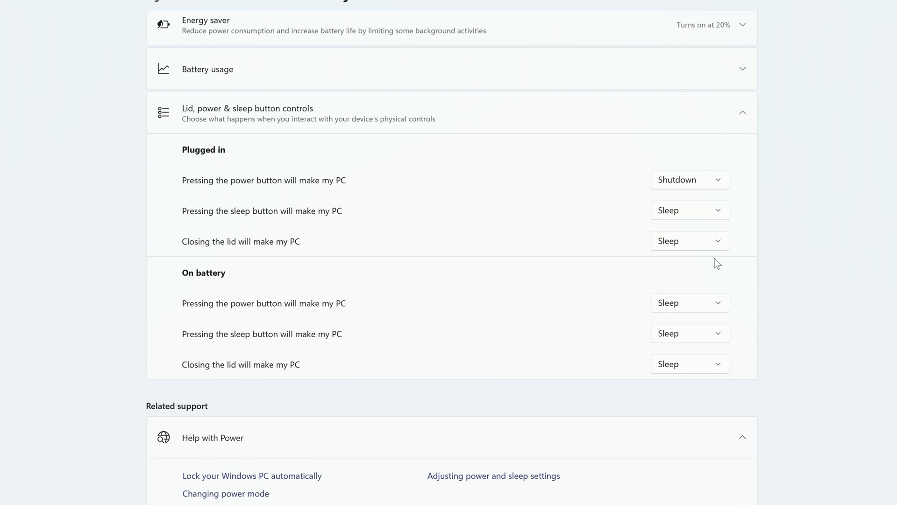
left_click(689, 303)
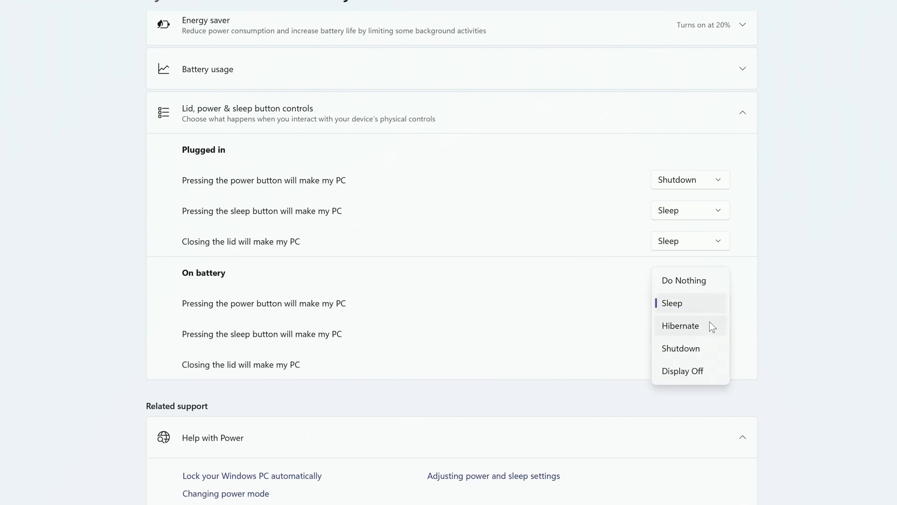